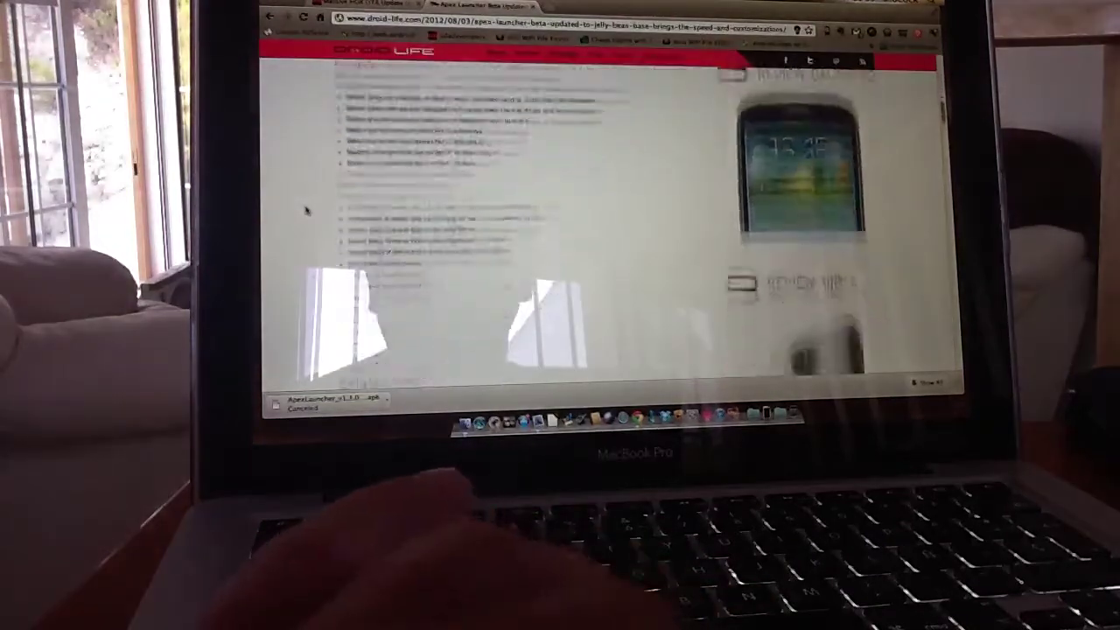
scroll(down, 3)
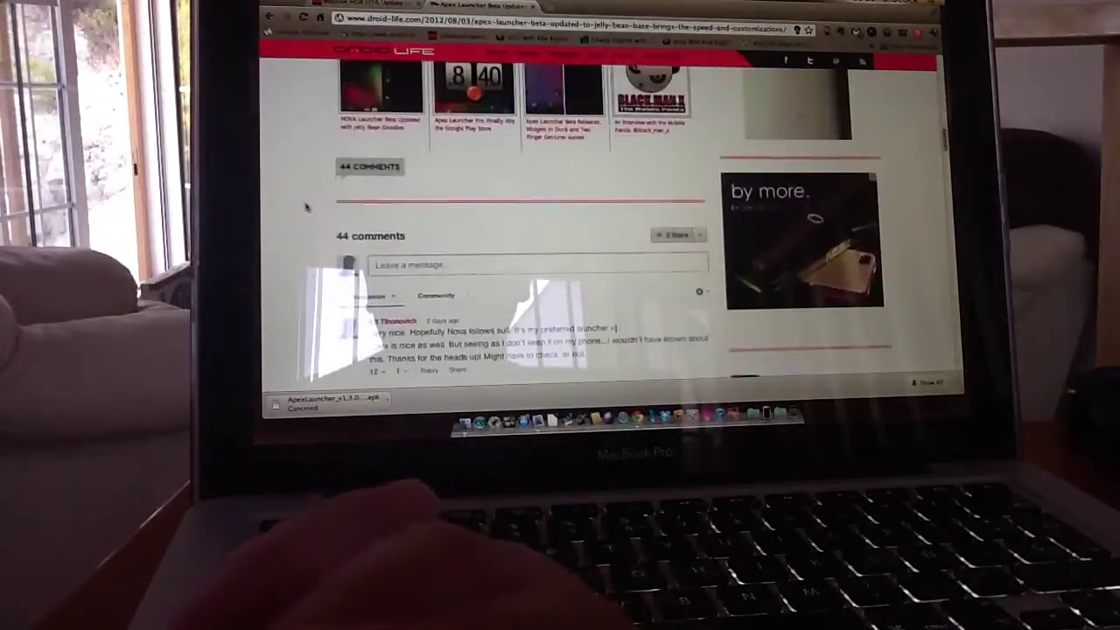